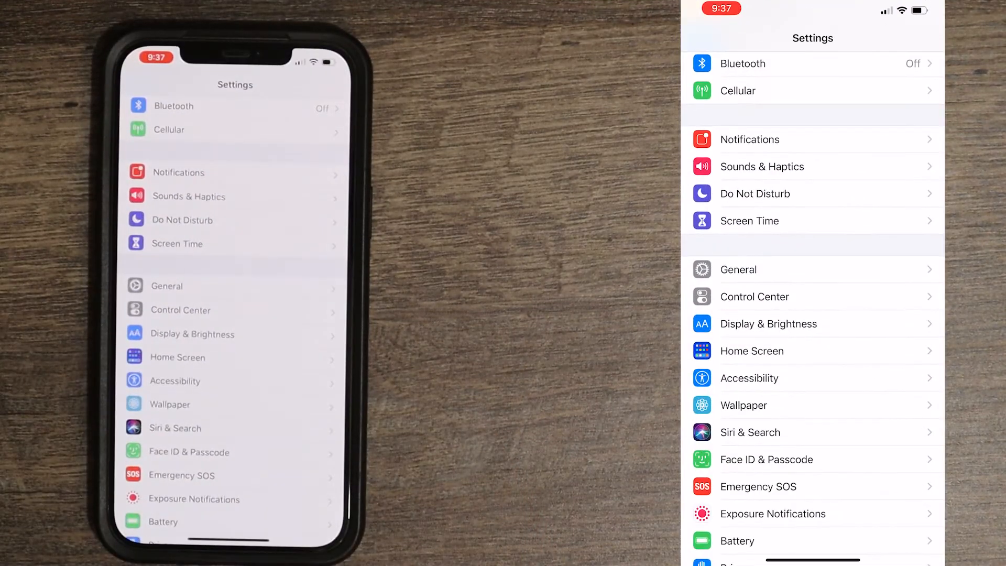
Step: Scroll through Settings to the Messages entry, then return to the home screen
scroll(down, 3)
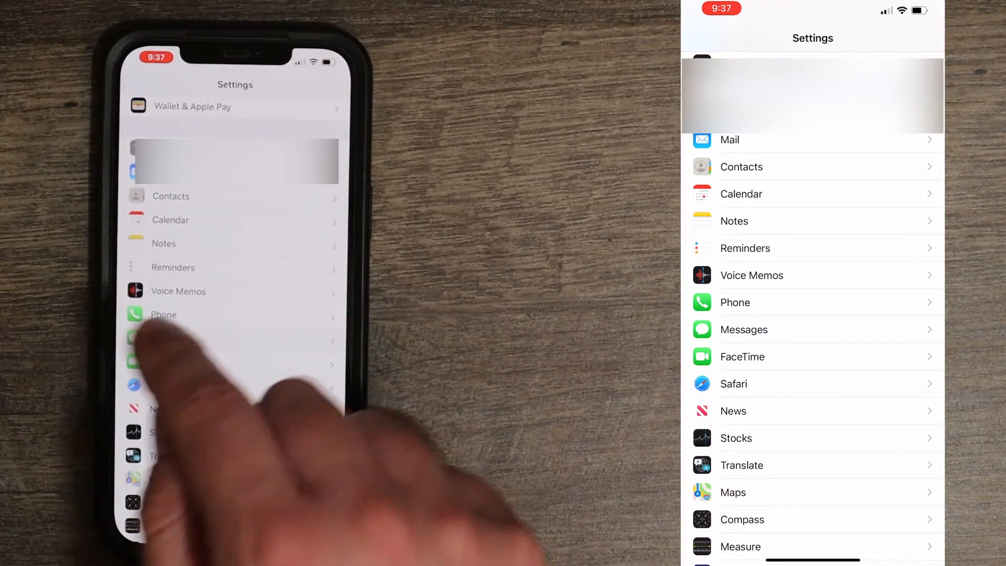
click(742, 329)
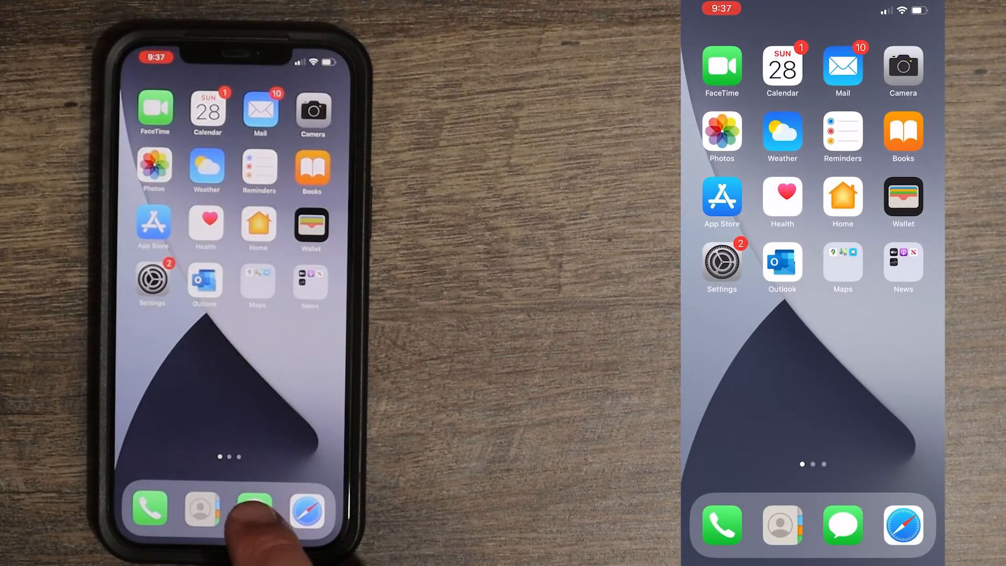
Step: In the contact's conversation info sheet, switch Send Read Receipts off
click(252, 509)
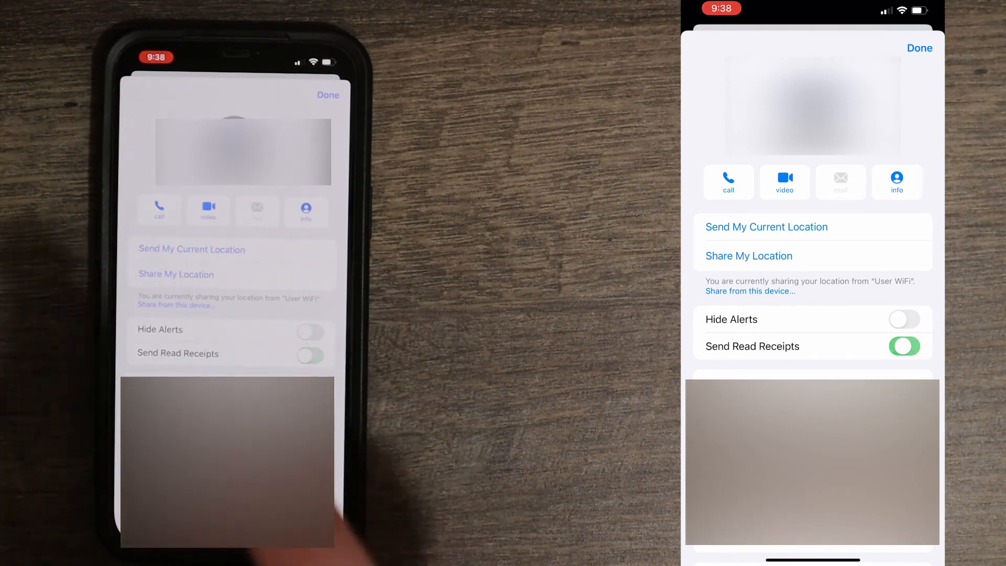
click(904, 346)
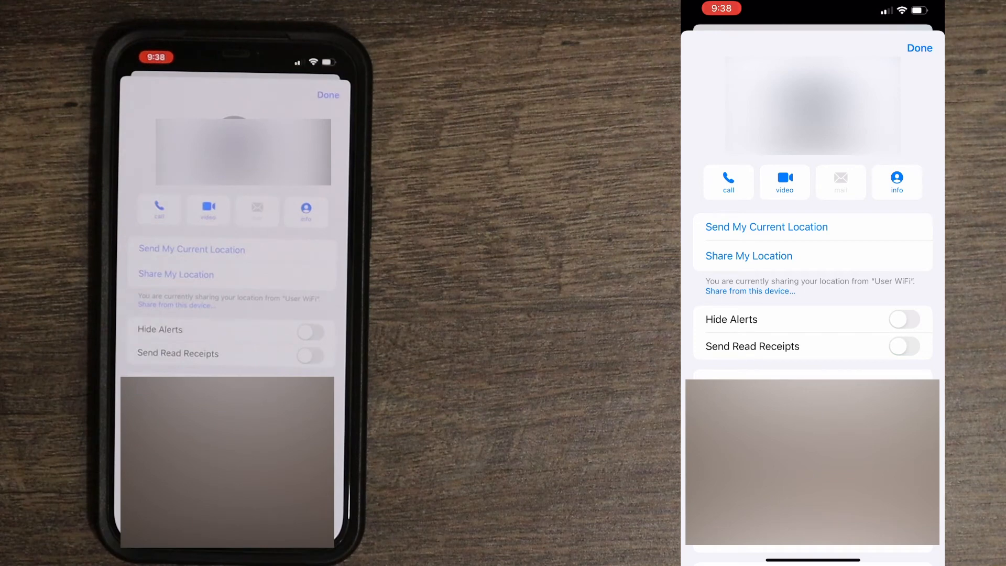